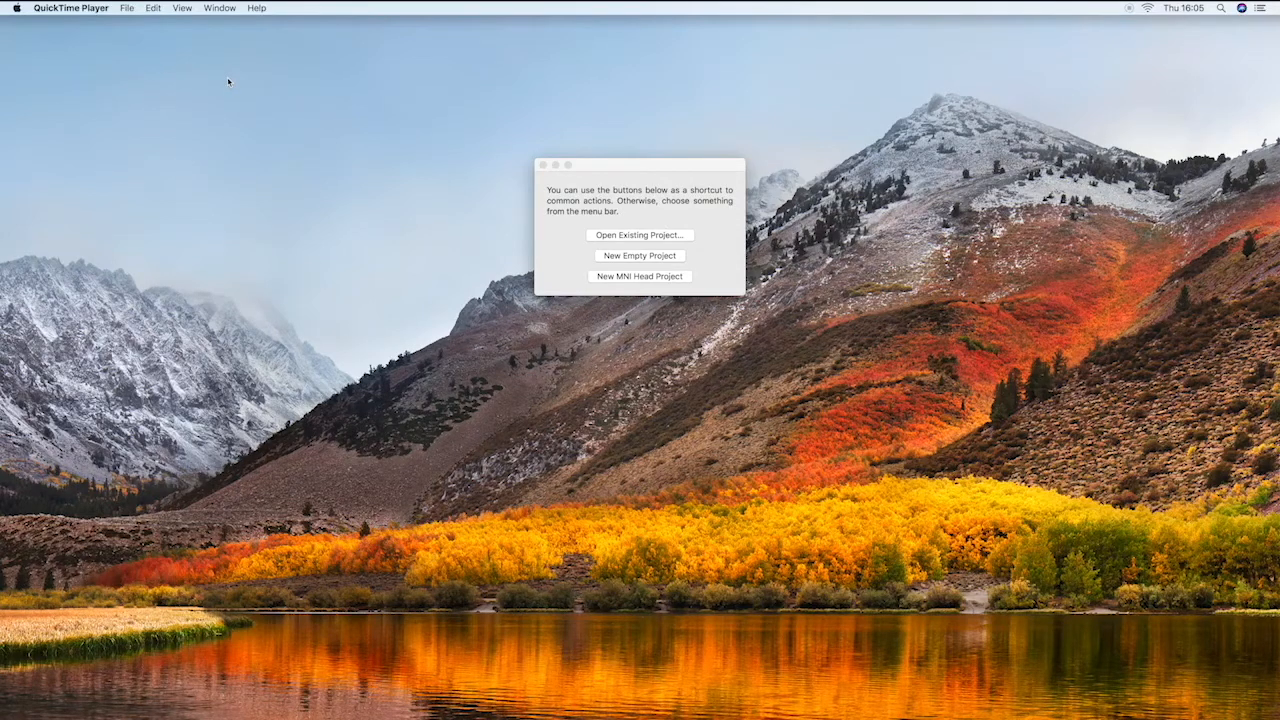
mouse_move(232, 82)
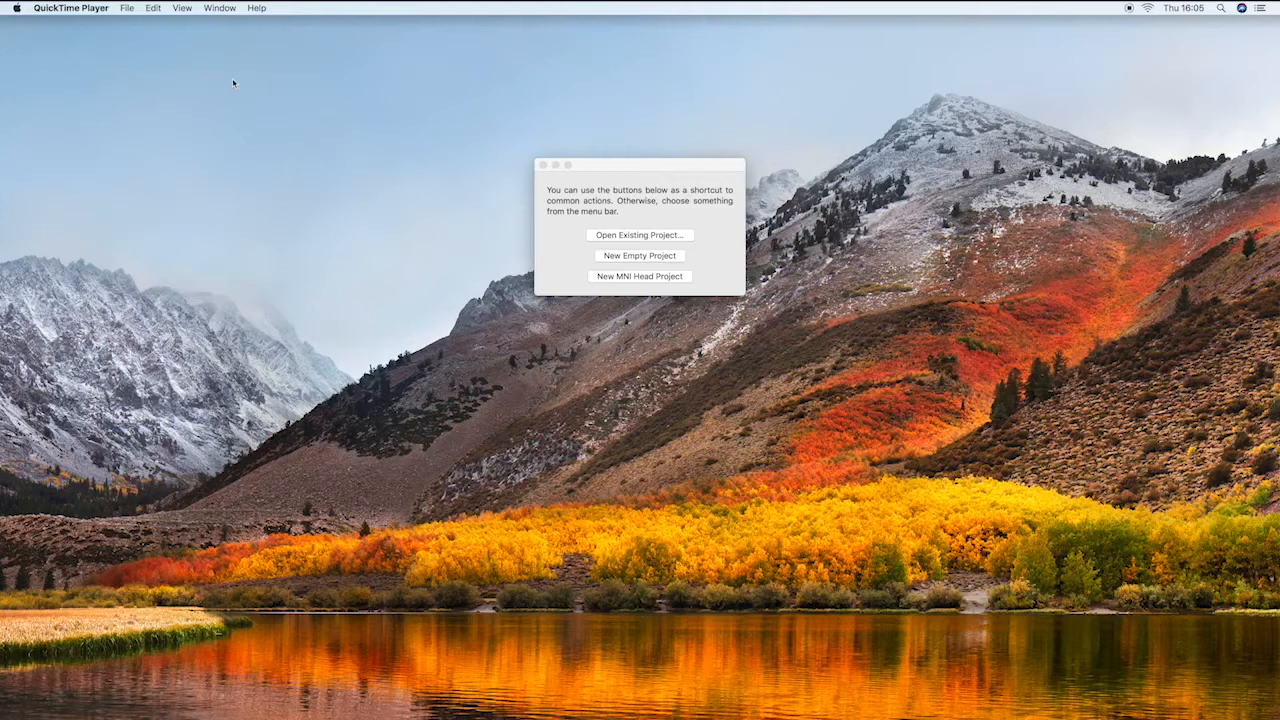
Start a new MNI head project and switch to its Targets workspace
left_click(640, 164)
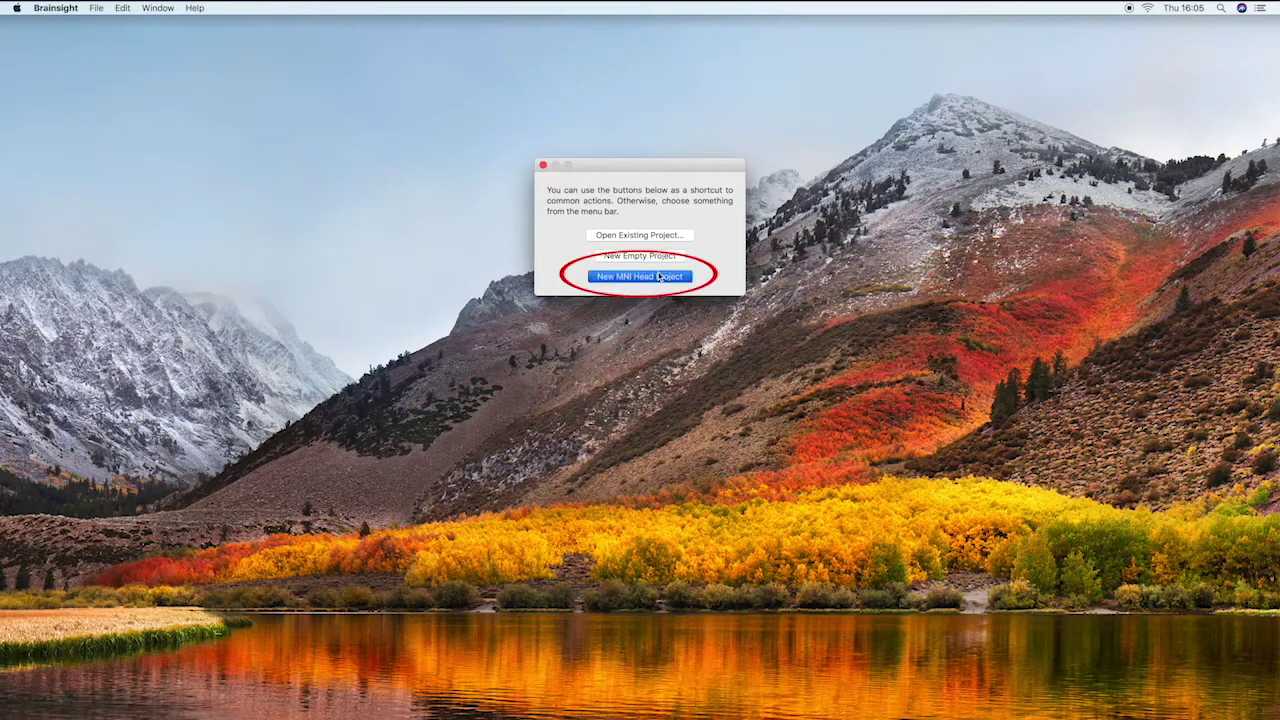
left_click(640, 276)
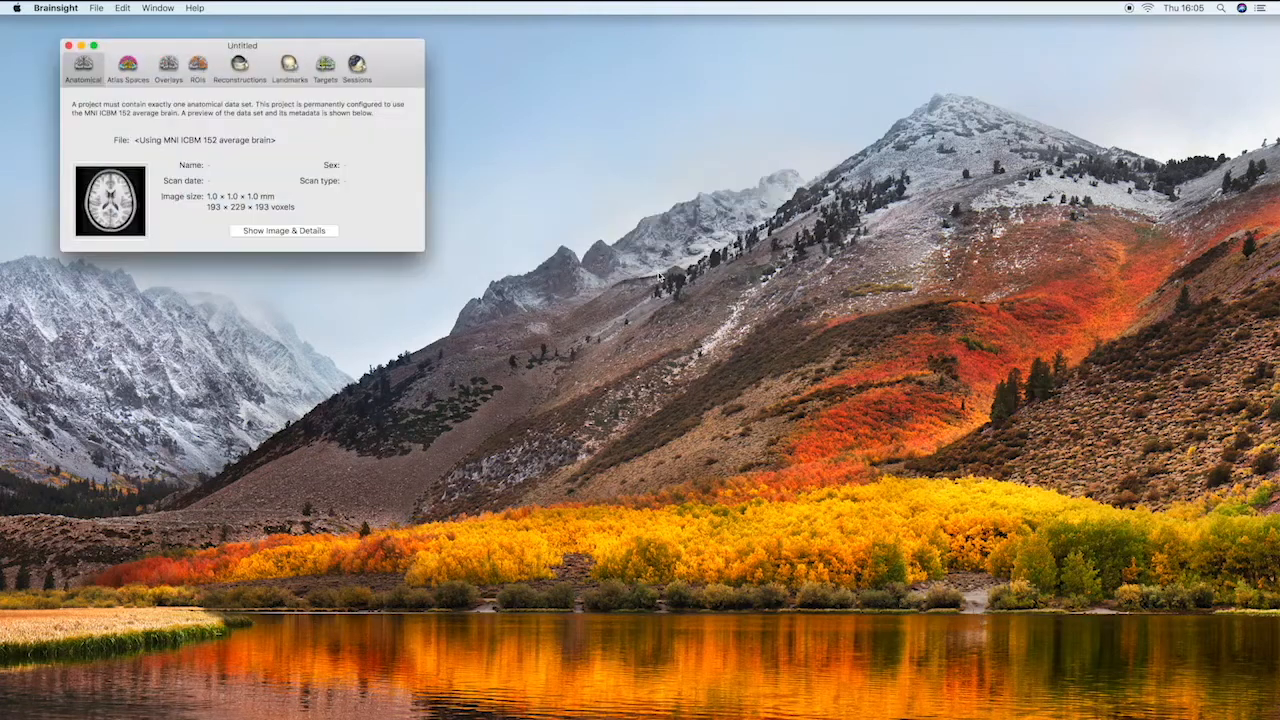
left_click(324, 64)
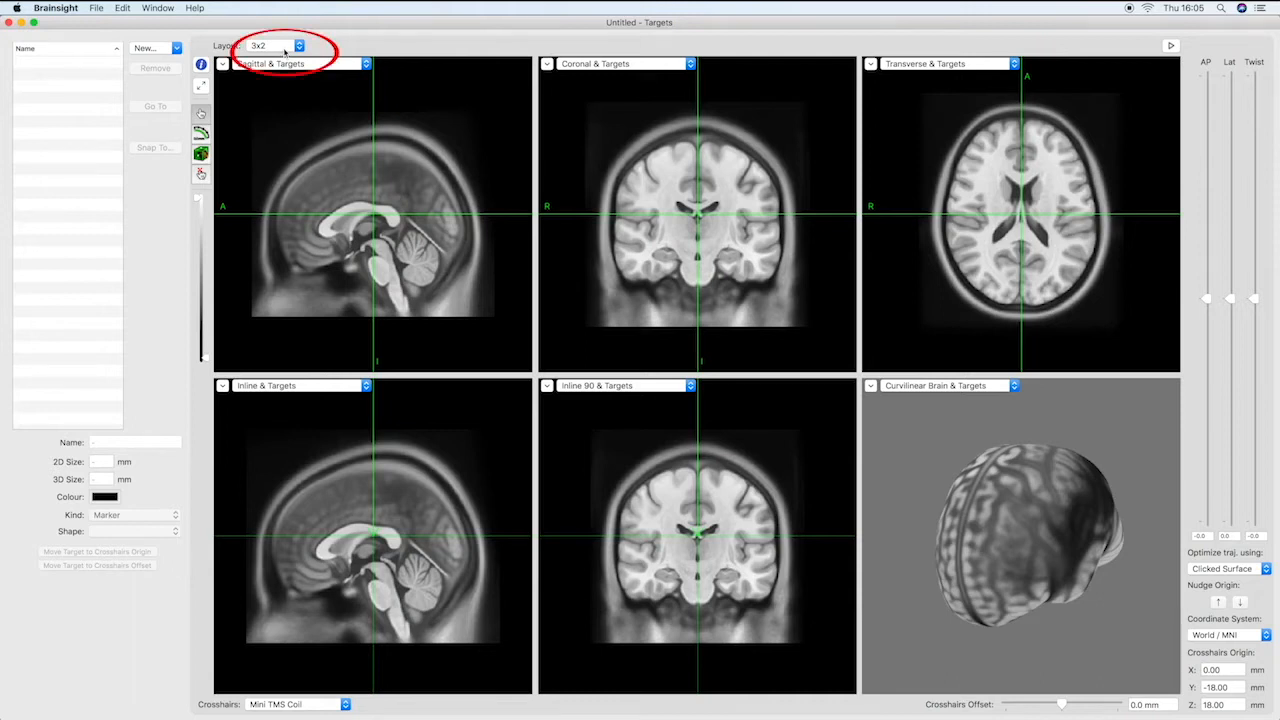
Use the 1:3 layout with Curvilinear Brain & Targets in the large view
left_click(276, 46)
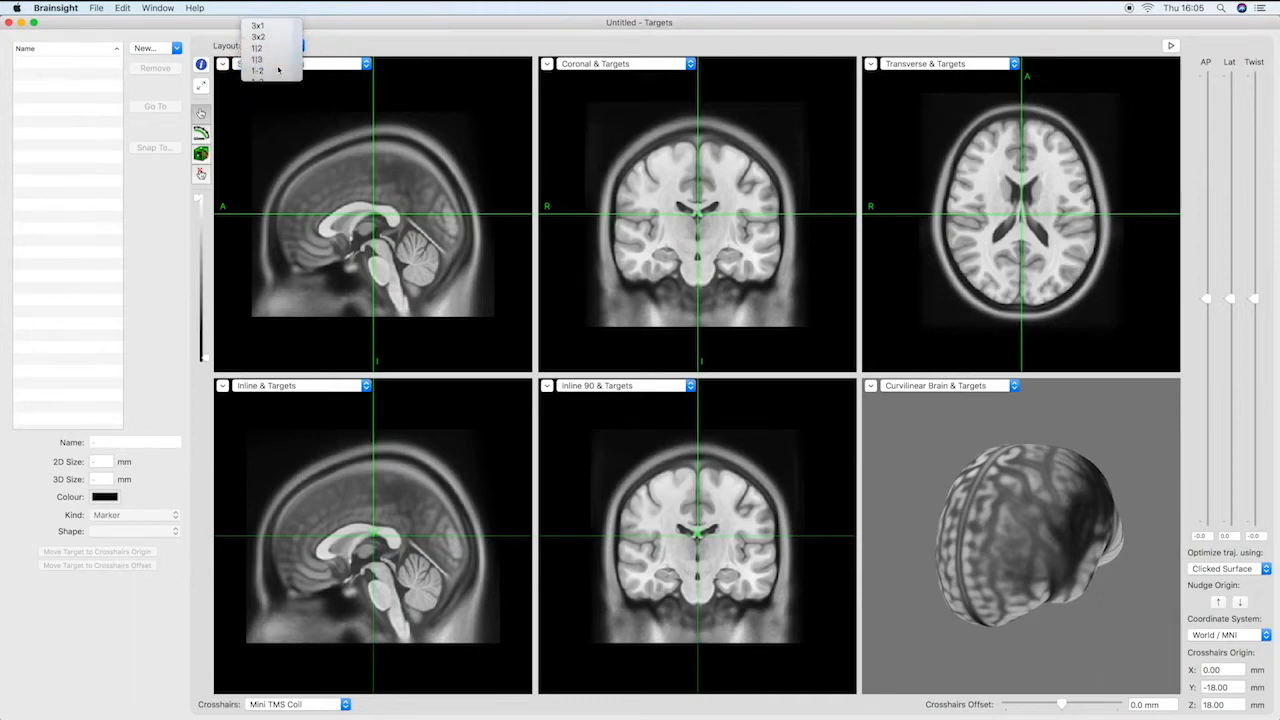
left_click(256, 60)
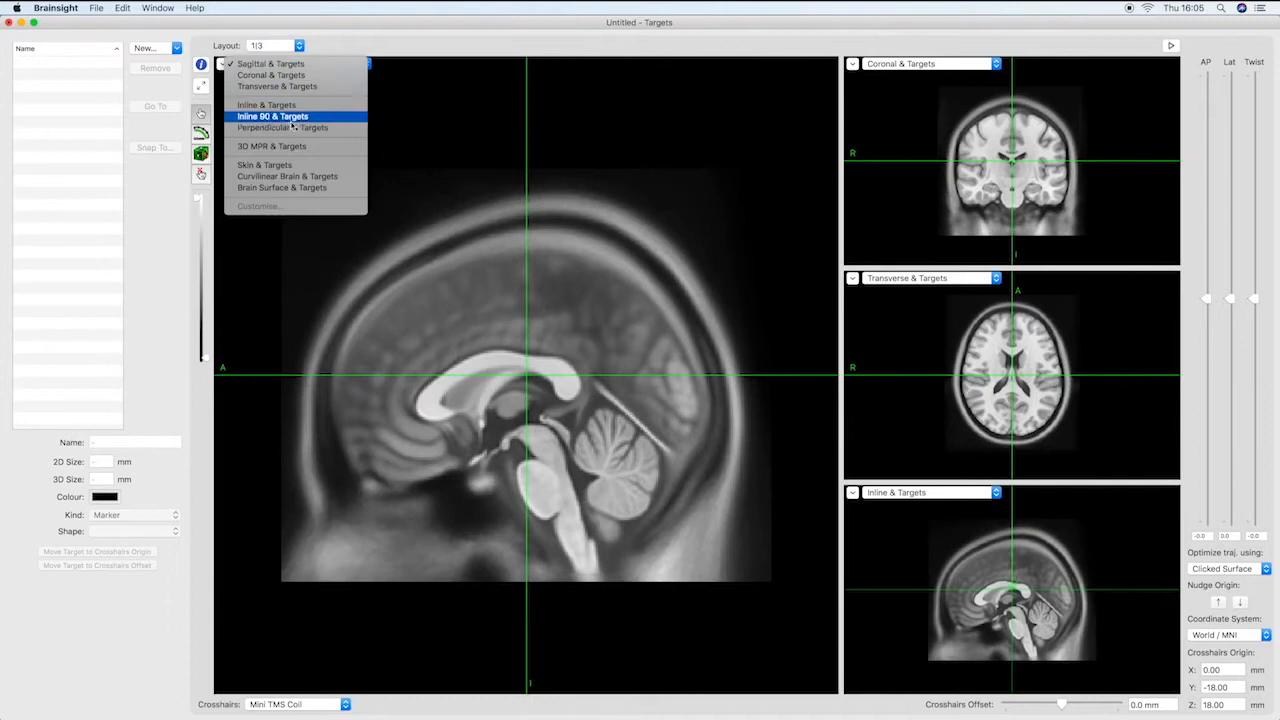
left_click(282, 188)
type("51")
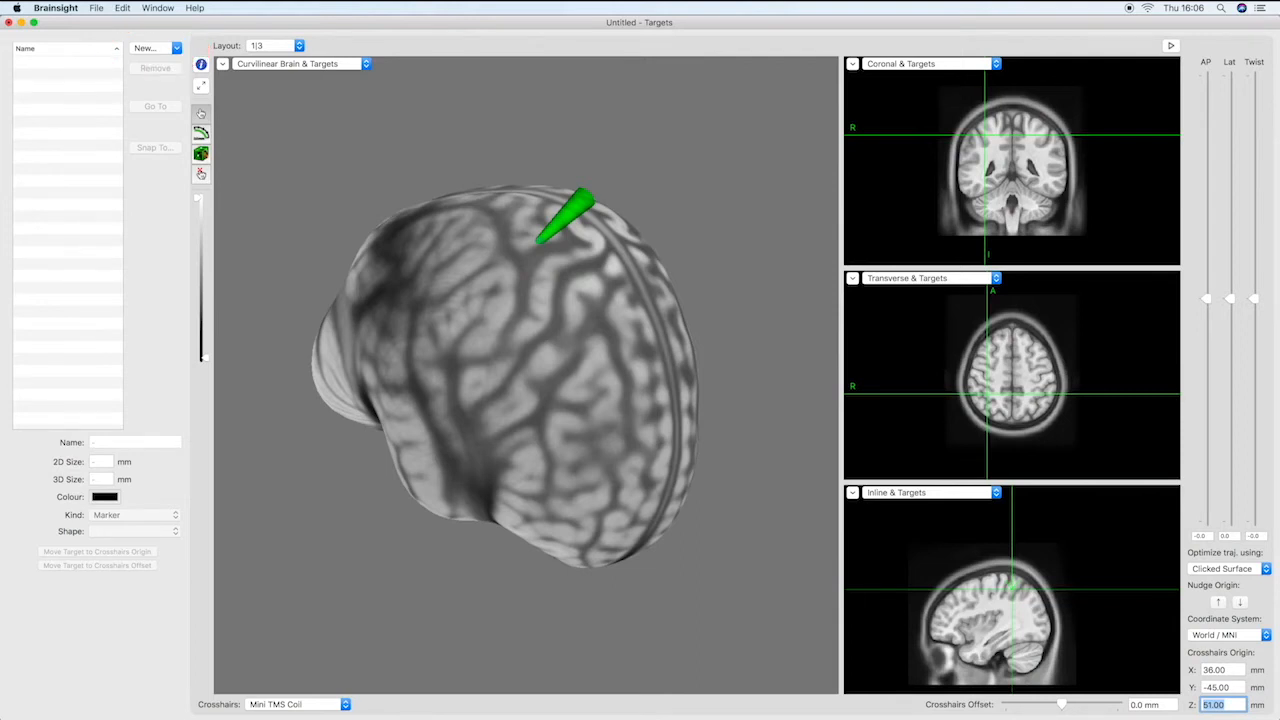
Create Marker 1 at the crosshairs and optimise its trajectory against the skin
left_click(144, 48)
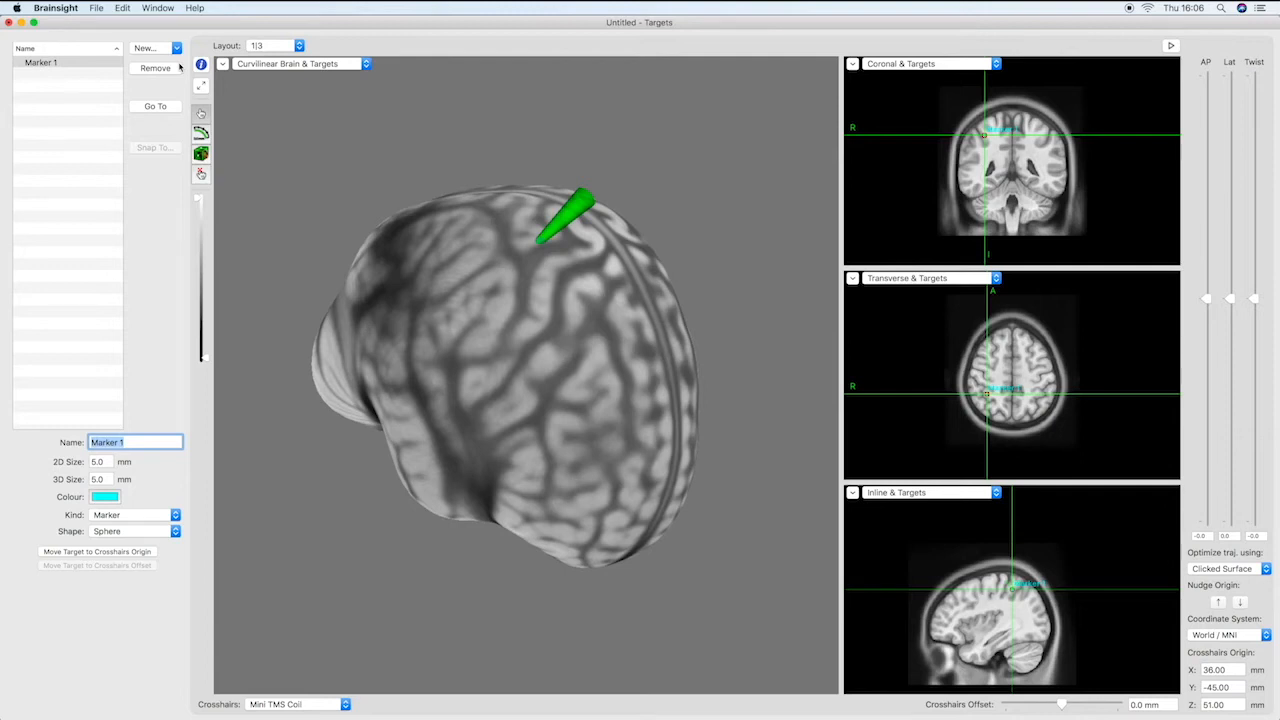
left_click(1228, 568)
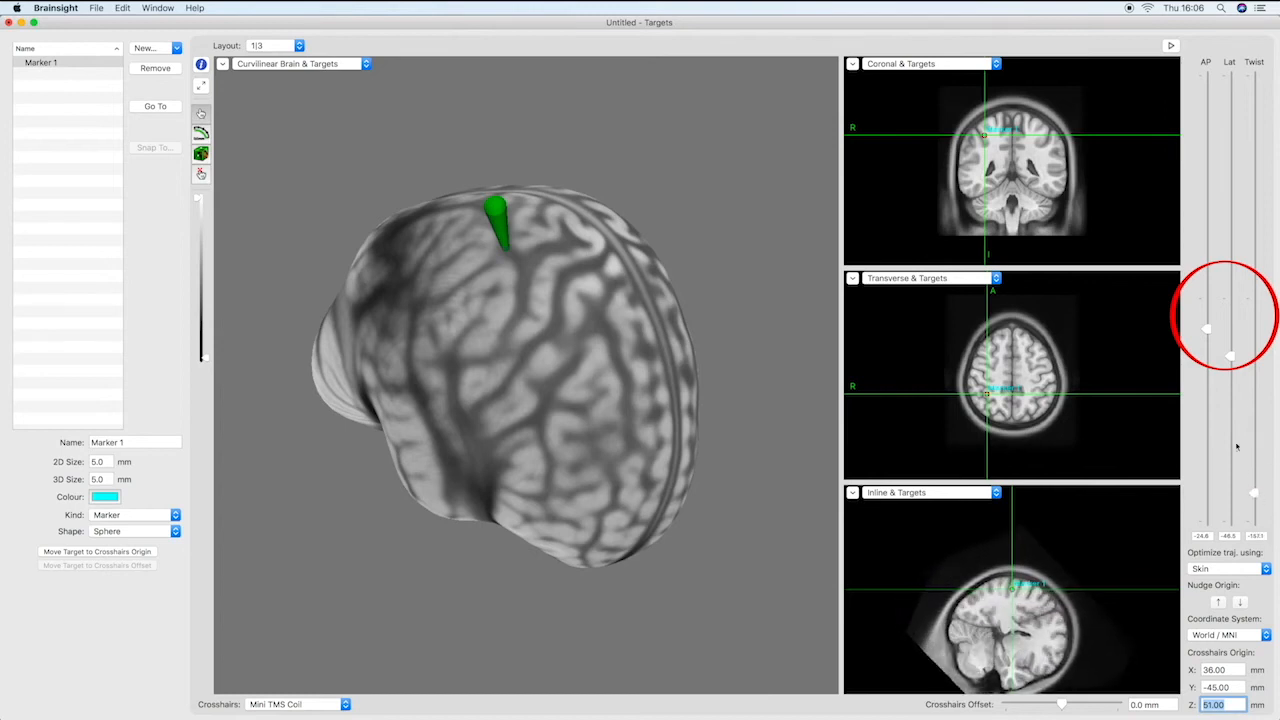
mouse_move(1260, 400)
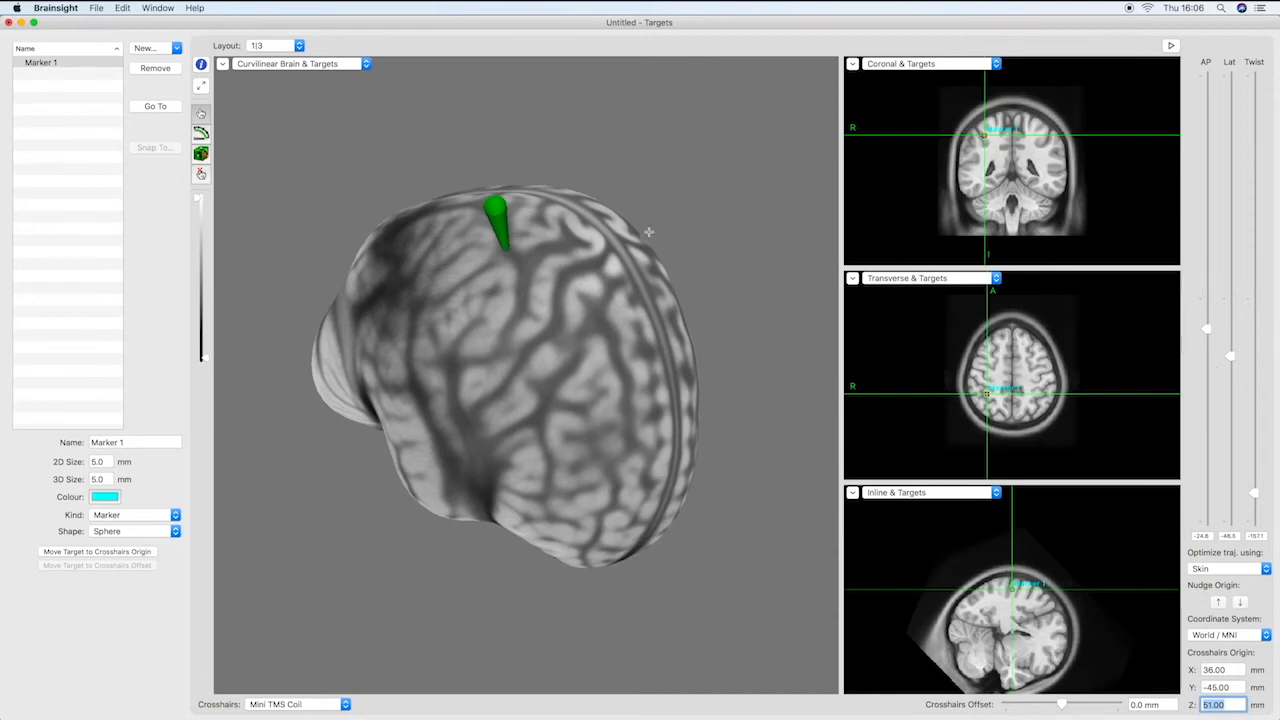
Create a trajectory target at the crosshairs named 'Right SPC'
left_click(156, 48)
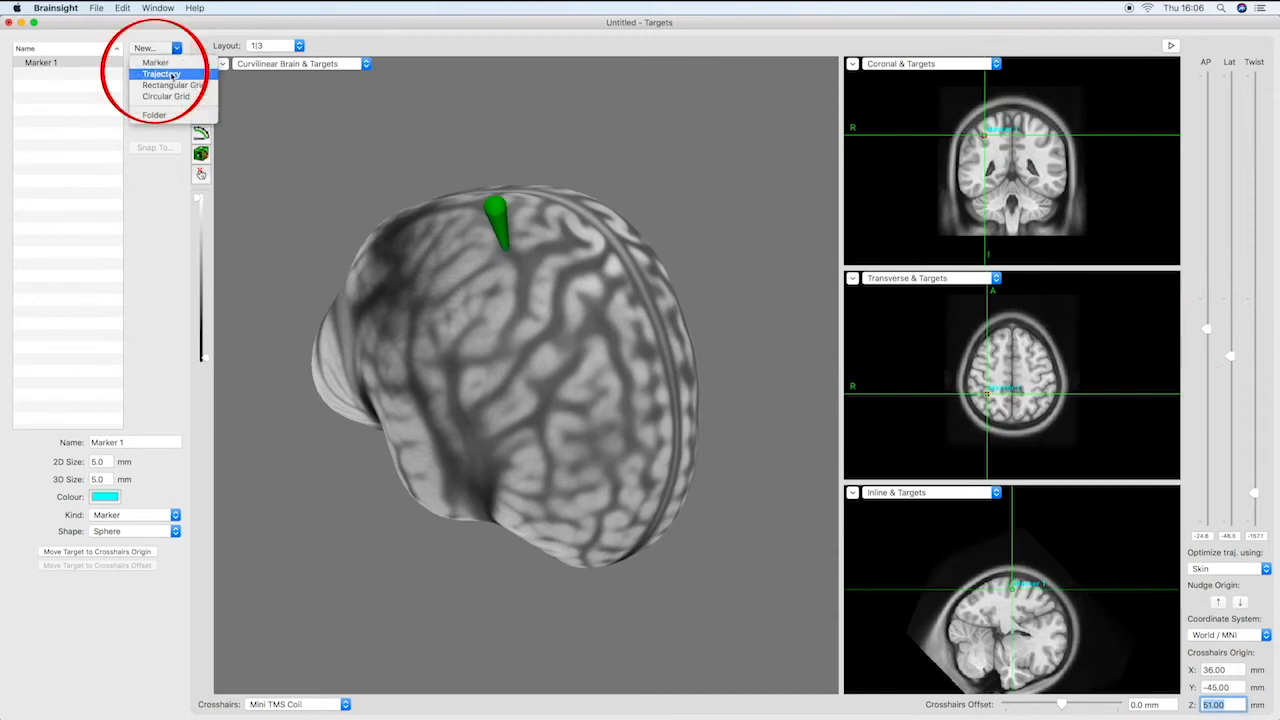
left_click(162, 72)
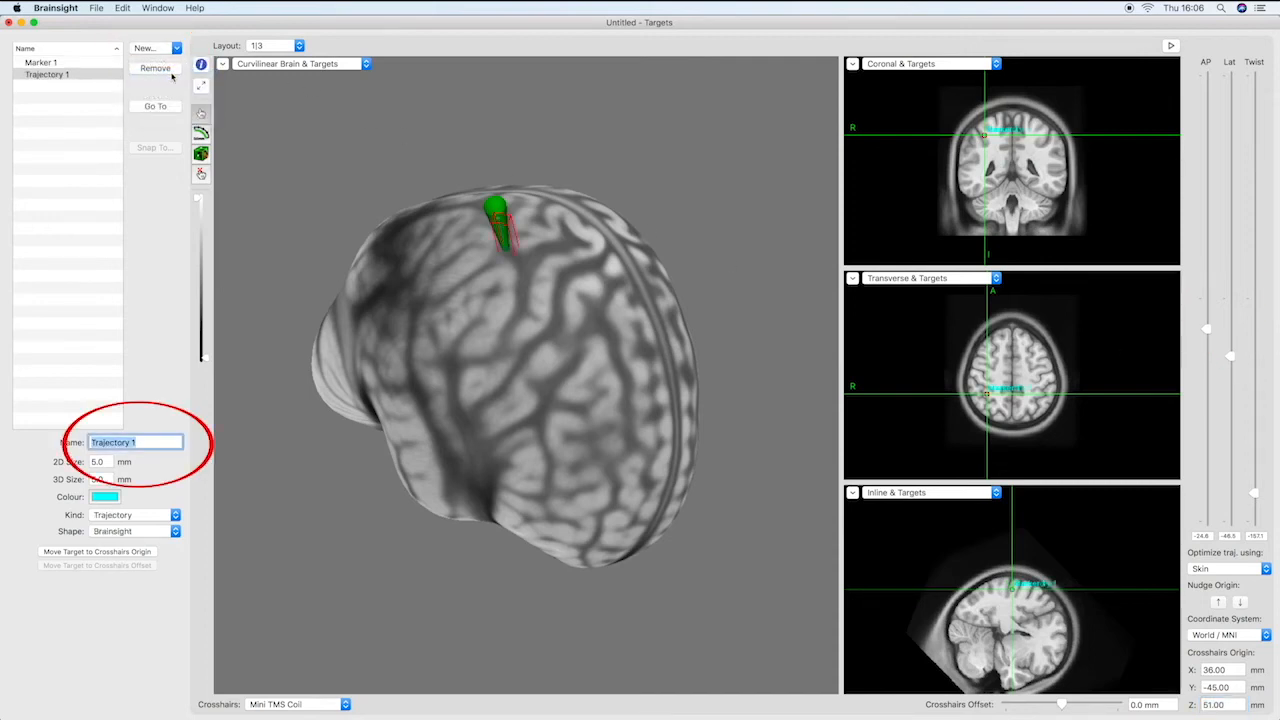
type("Right SPC")
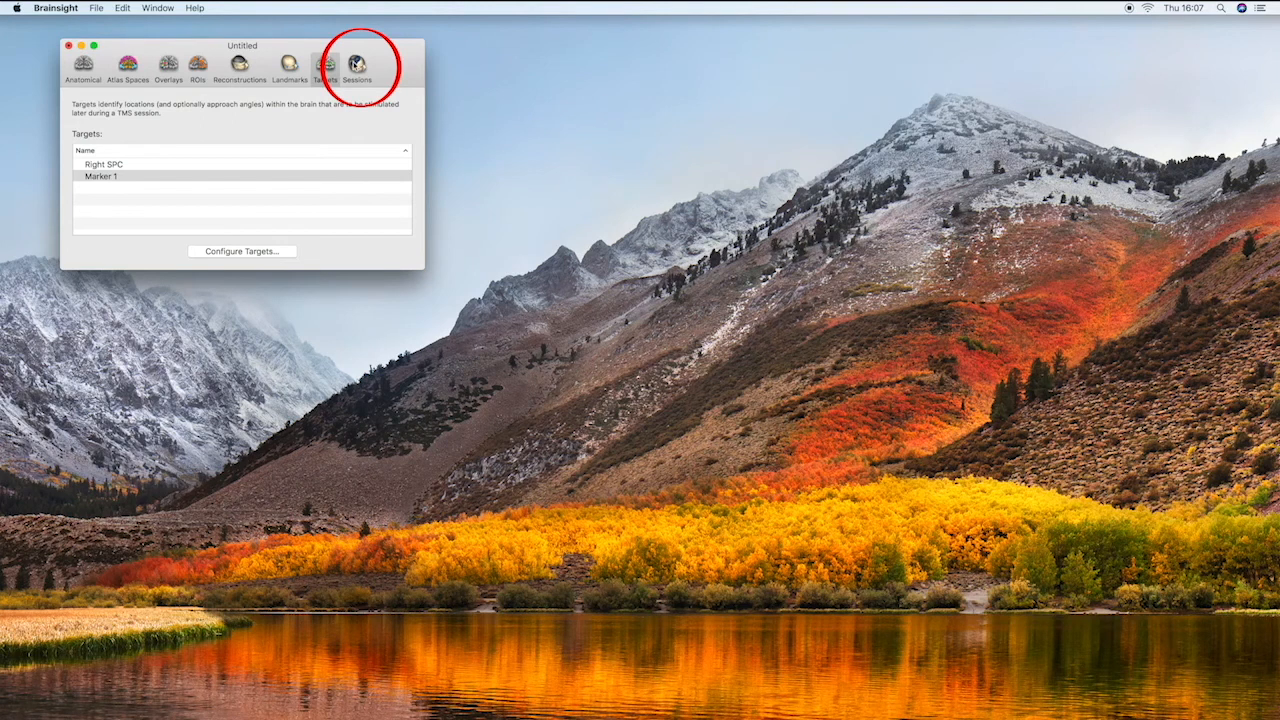
Create an online session and add Right SPC to its targets to sample
left_click(356, 64)
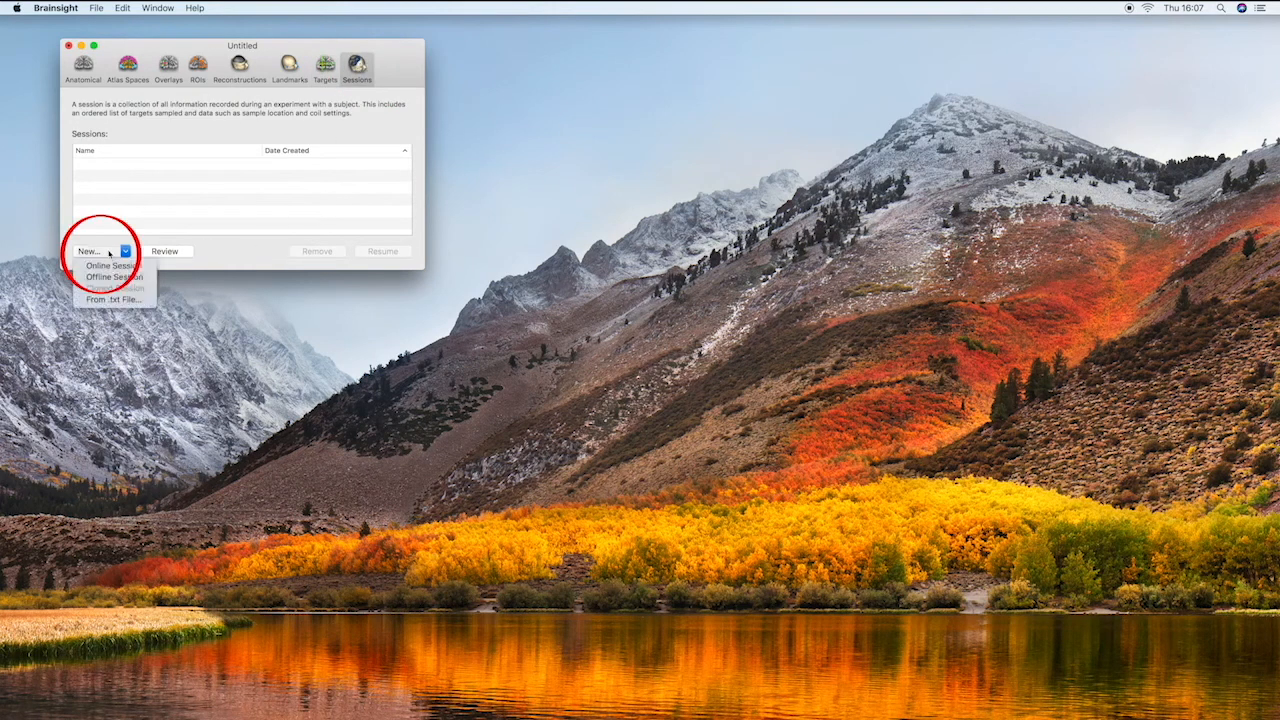
left_click(98, 252)
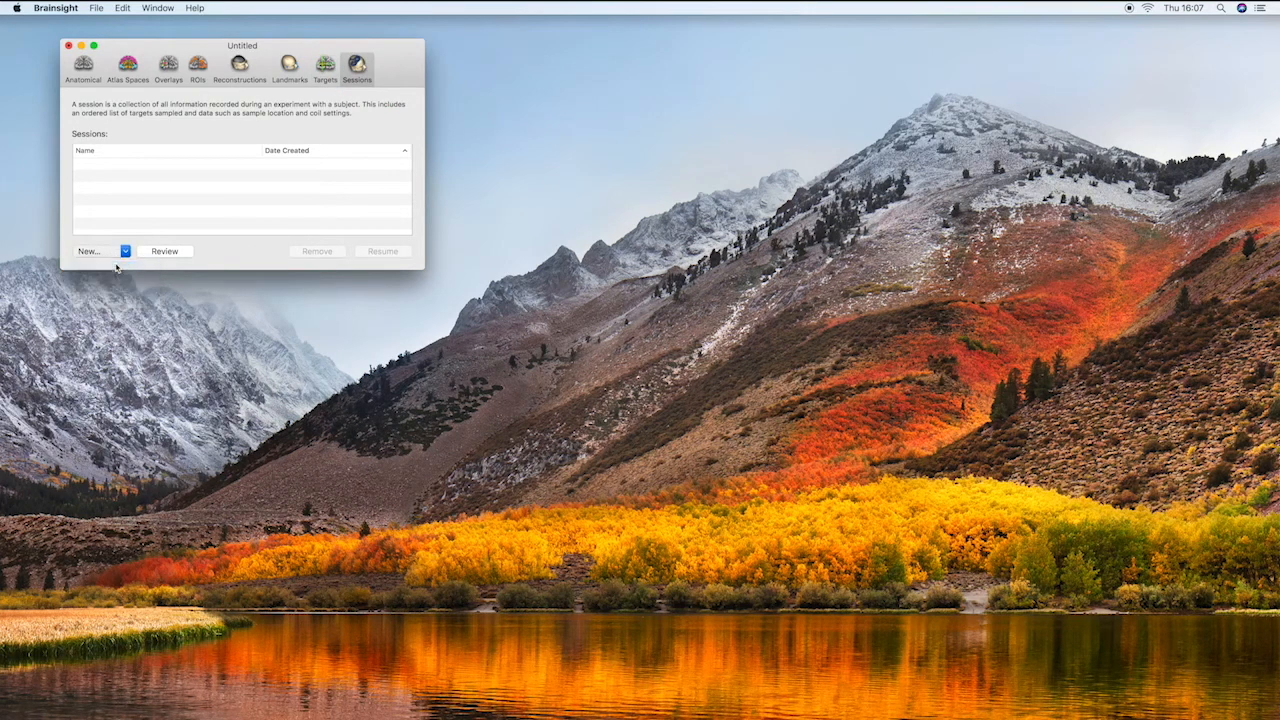
left_click(88, 252)
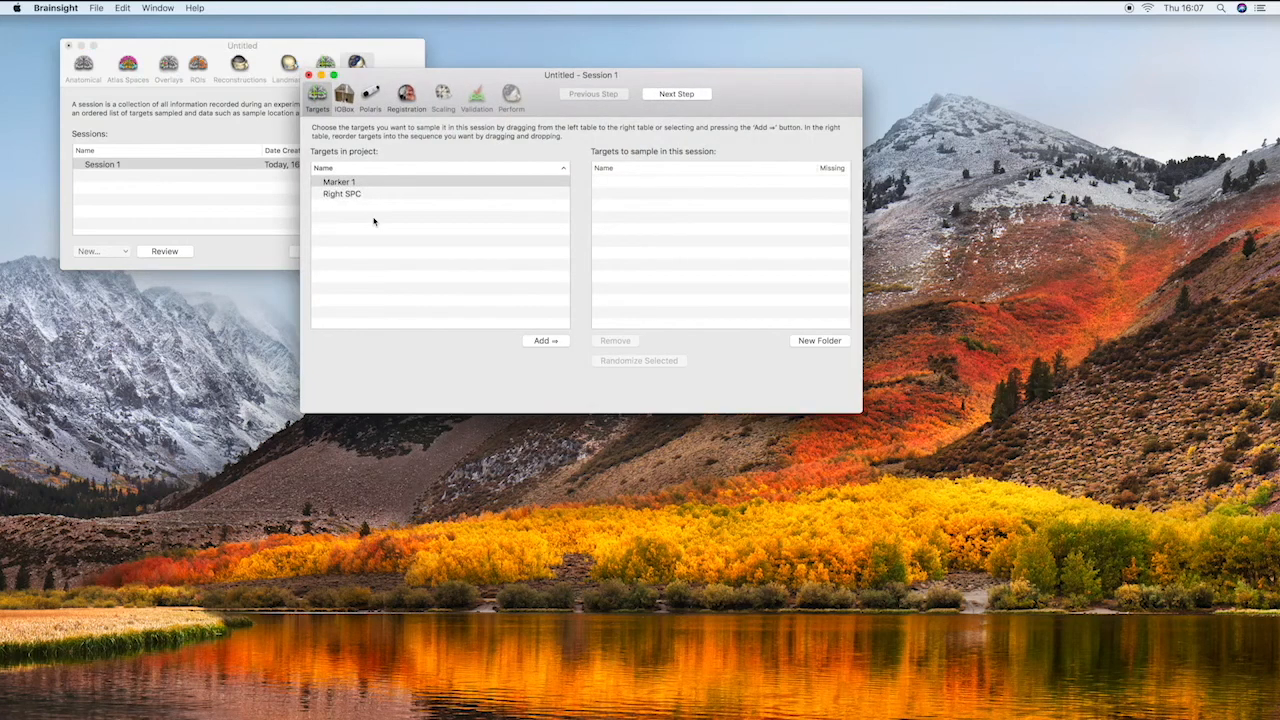
left_click(342, 192)
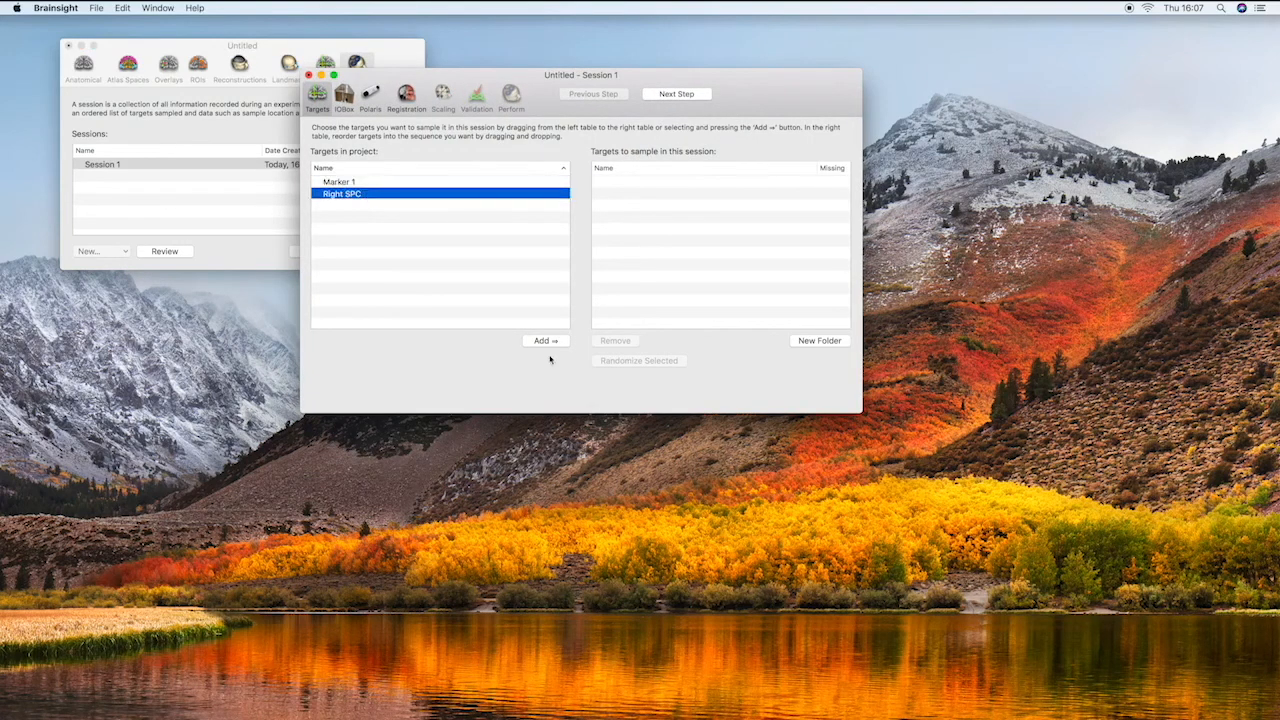
left_click(544, 340)
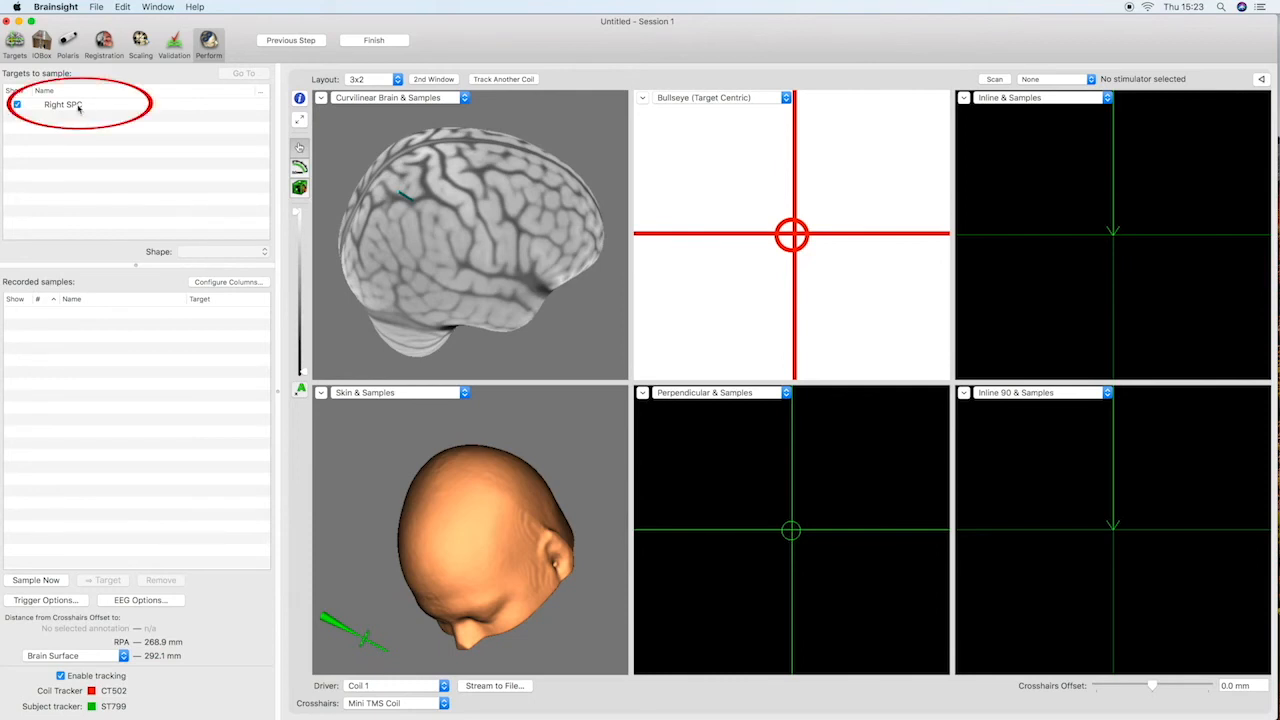
Make Right SPC the active navigation target and use the 1:2 layout
left_click(64, 104)
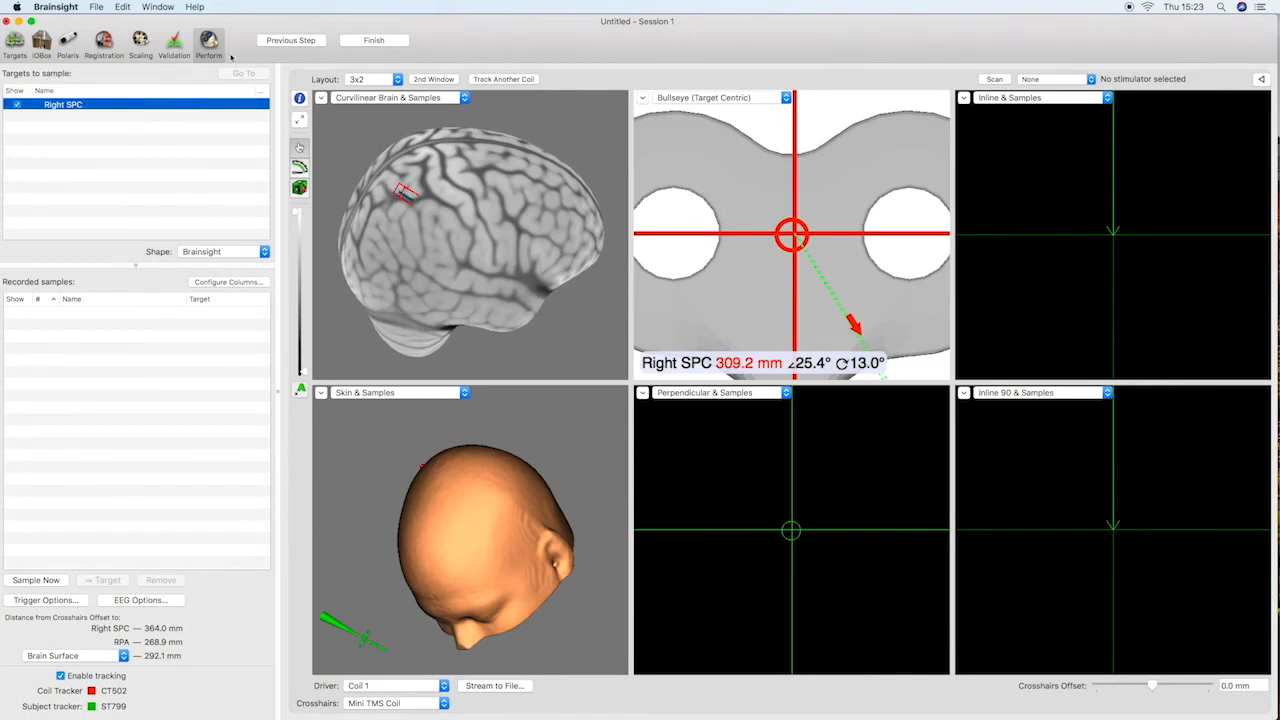
left_click(370, 80)
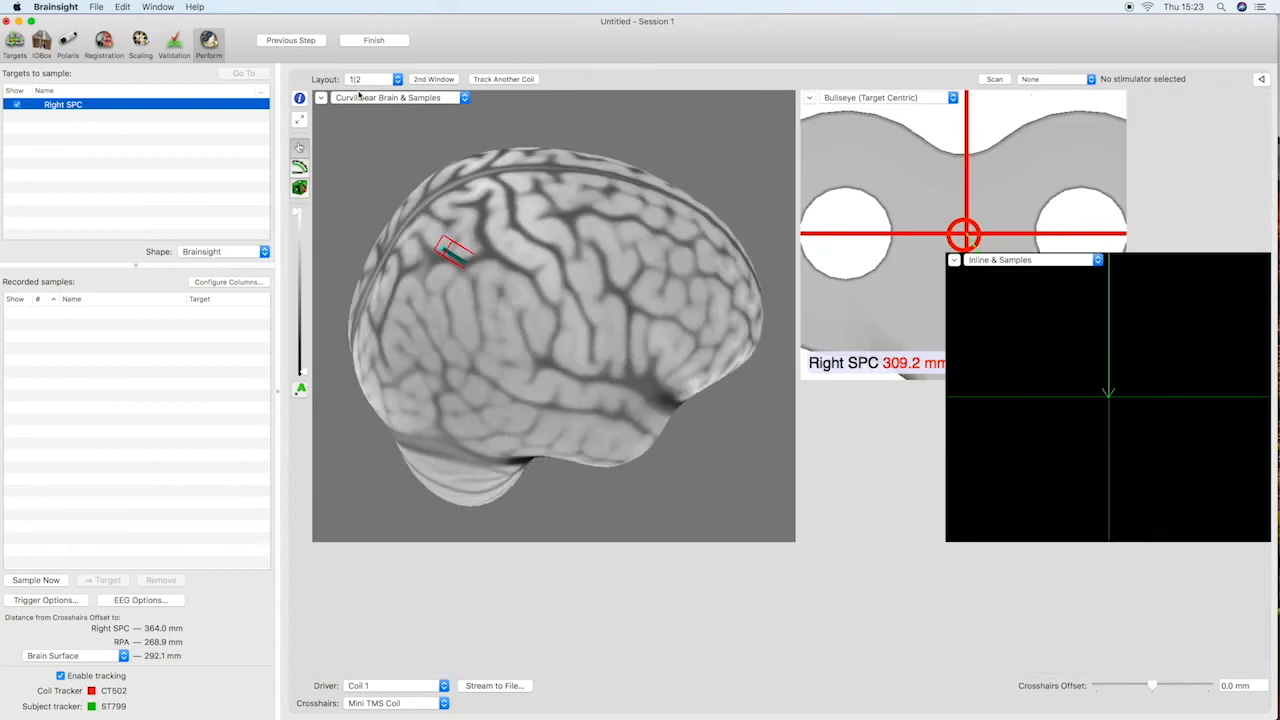